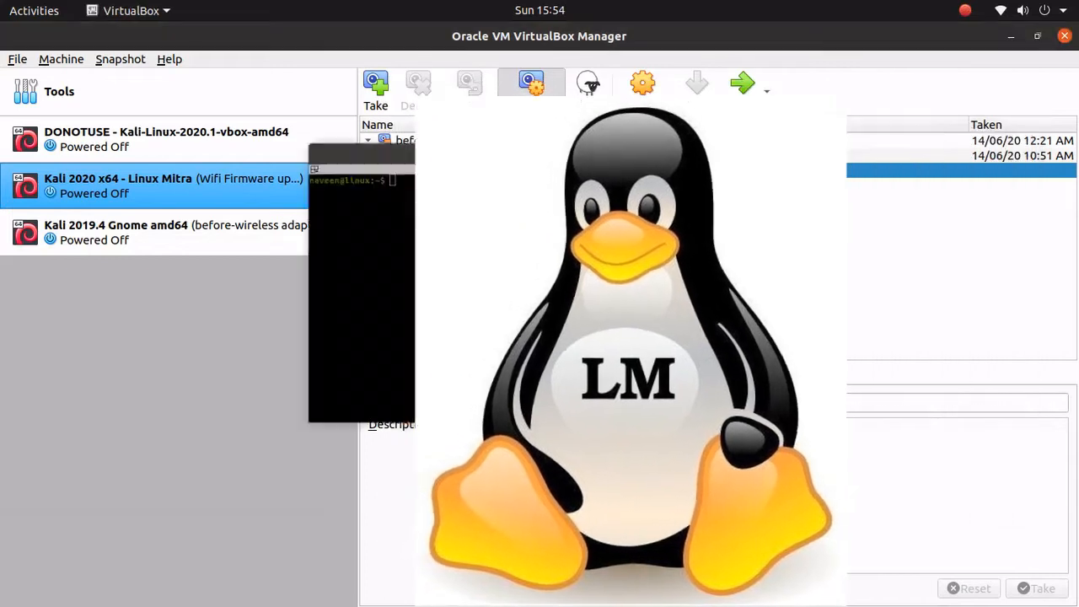
# Attempt to start the Kali 2020 x64 VM and dismiss the ring-0 session error details.
pyautogui.click(741, 83)
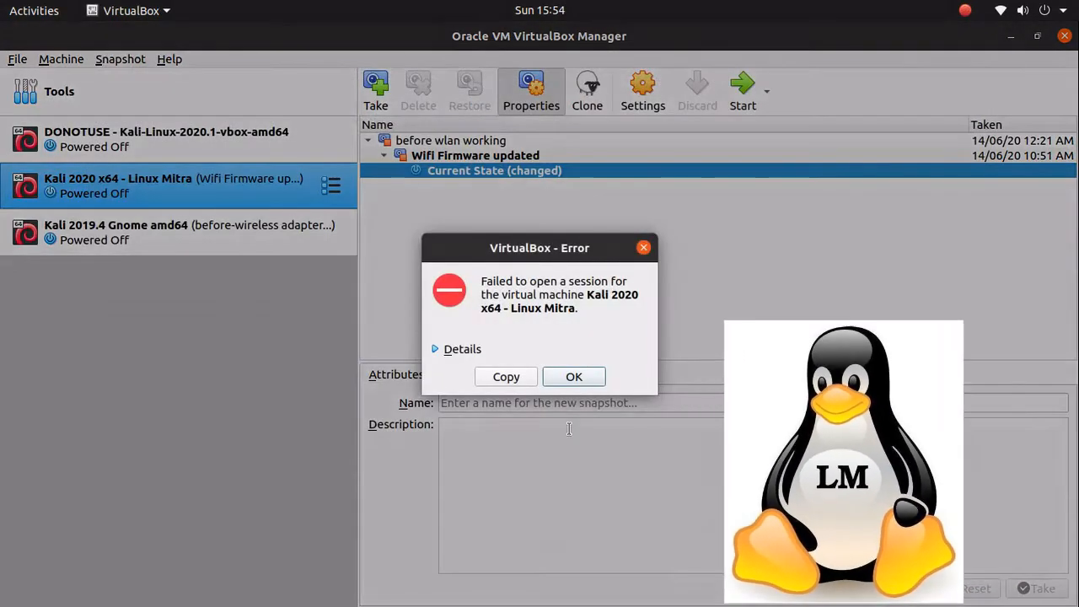
pyautogui.click(462, 348)
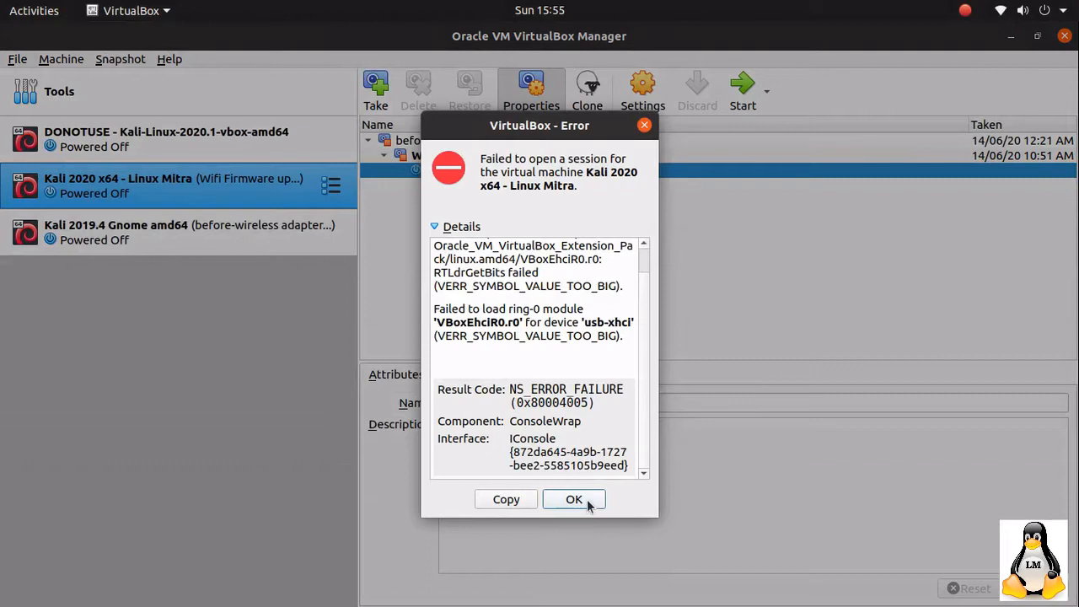
pyautogui.click(574, 498)
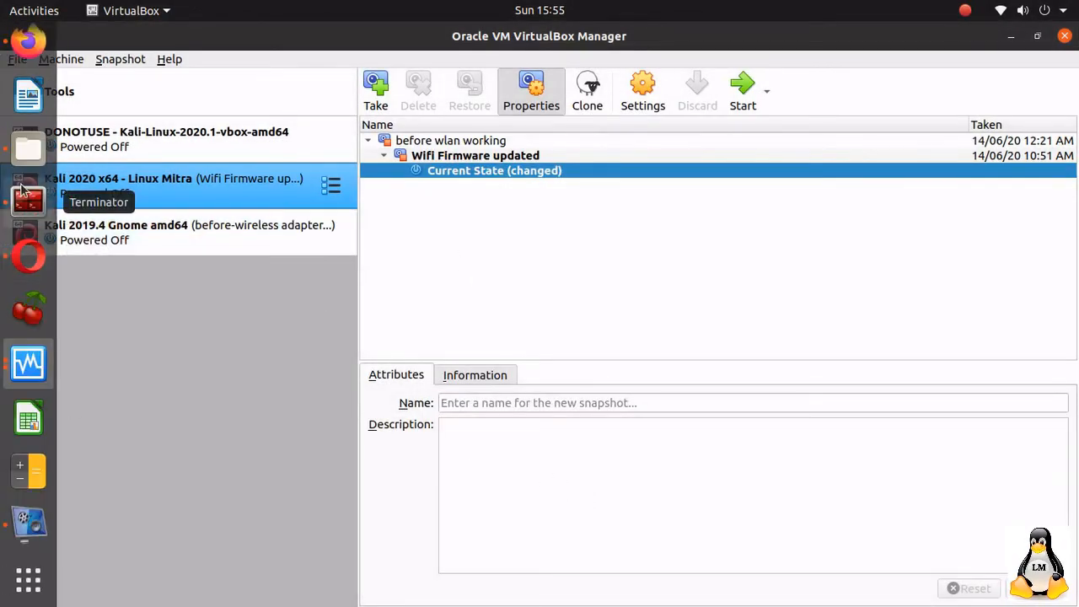
# Check the installed VirtualBox version with 'vboxmanage --version' (reports 6.1.16).
pyautogui.click(27, 184)
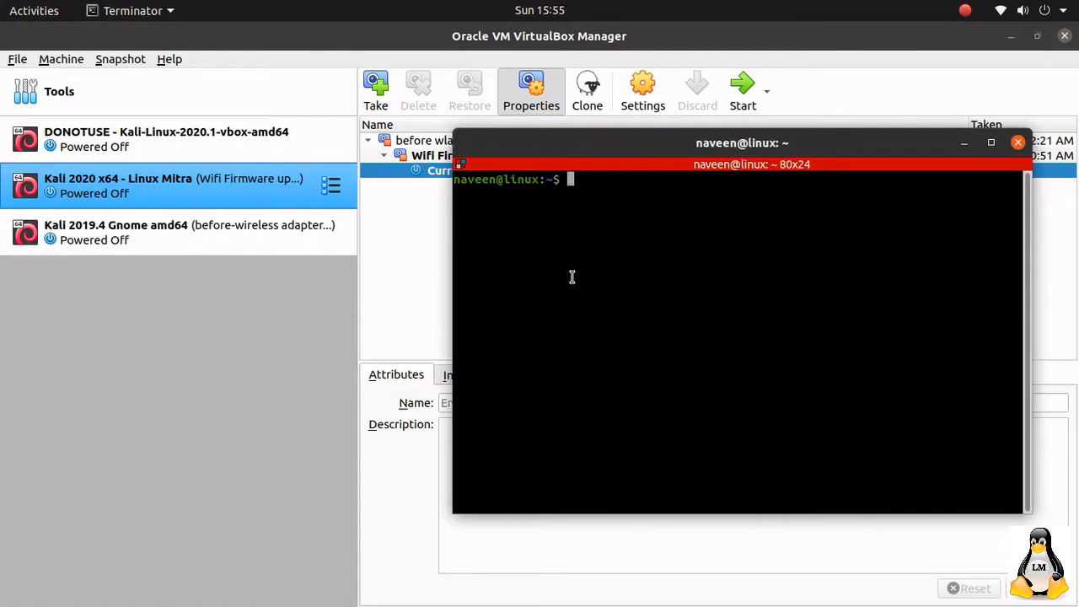
pyautogui.write('vboxm')
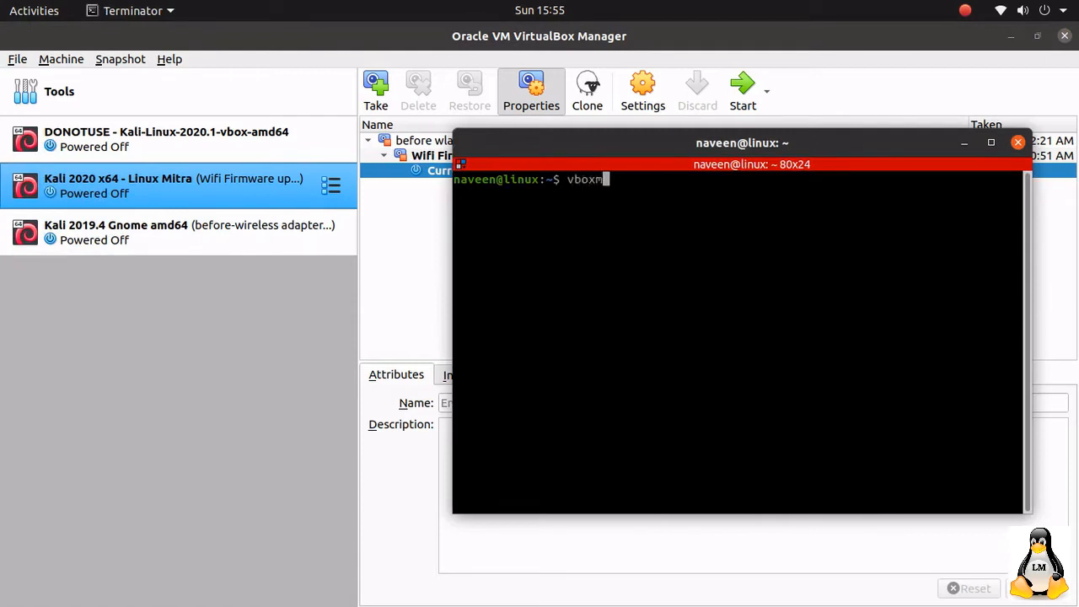
pyautogui.write('anage -')
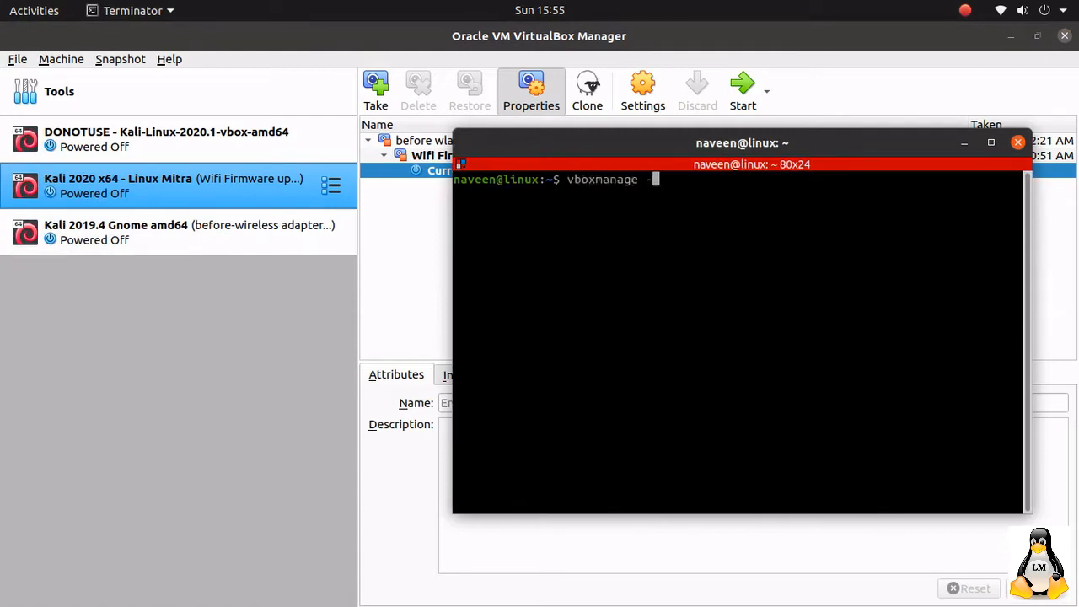
pyautogui.write('-version')
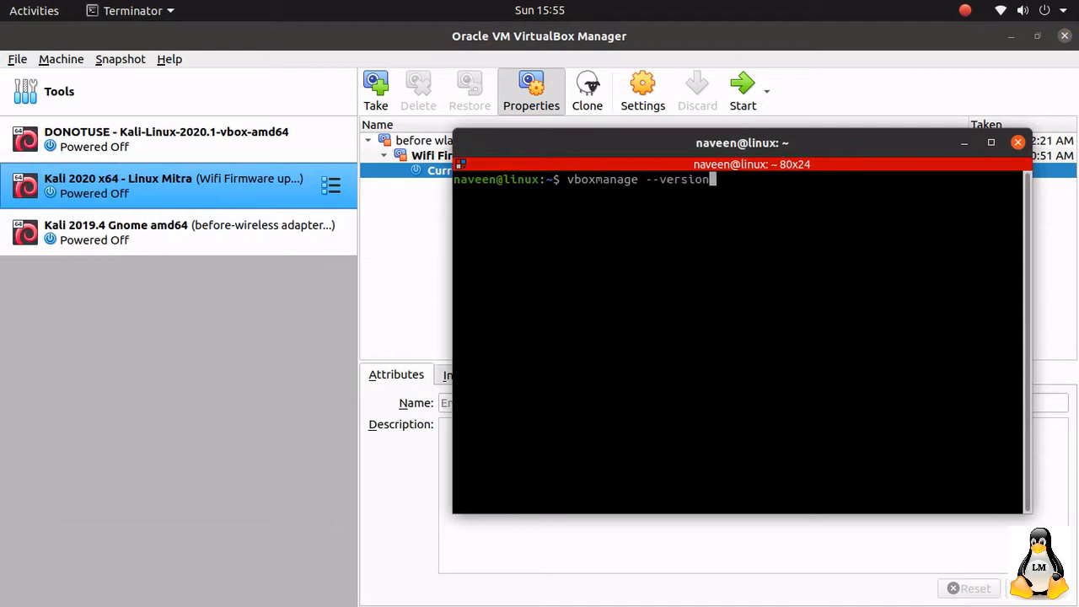
pyautogui.press('Return')
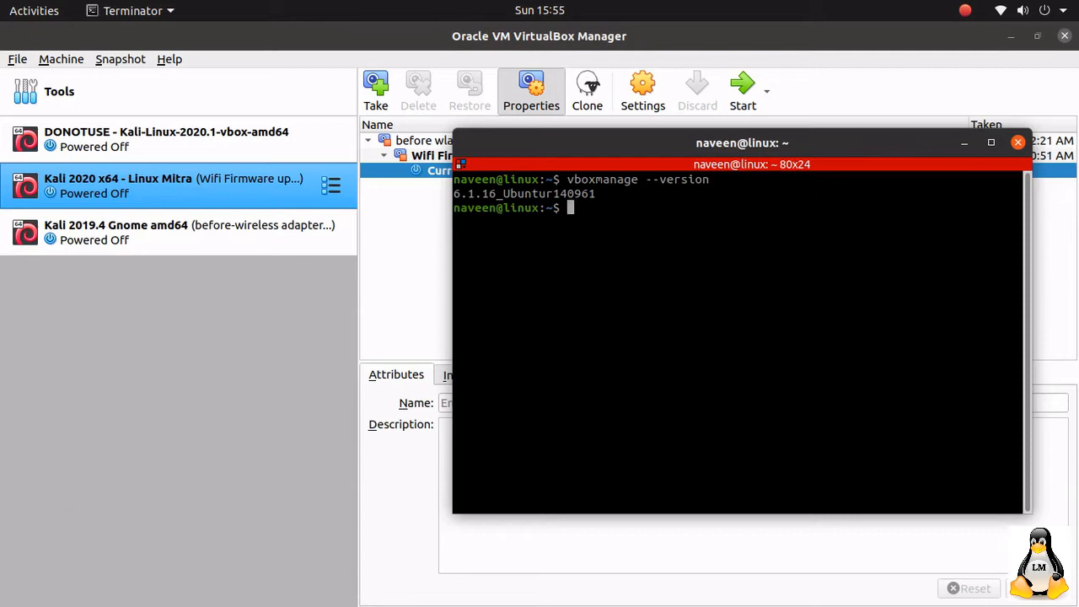
# List installed extension packs with 'vboxmanage list extpacks' (shows Oracle pack 6.1.8).
pyautogui.write('vboxmanage')
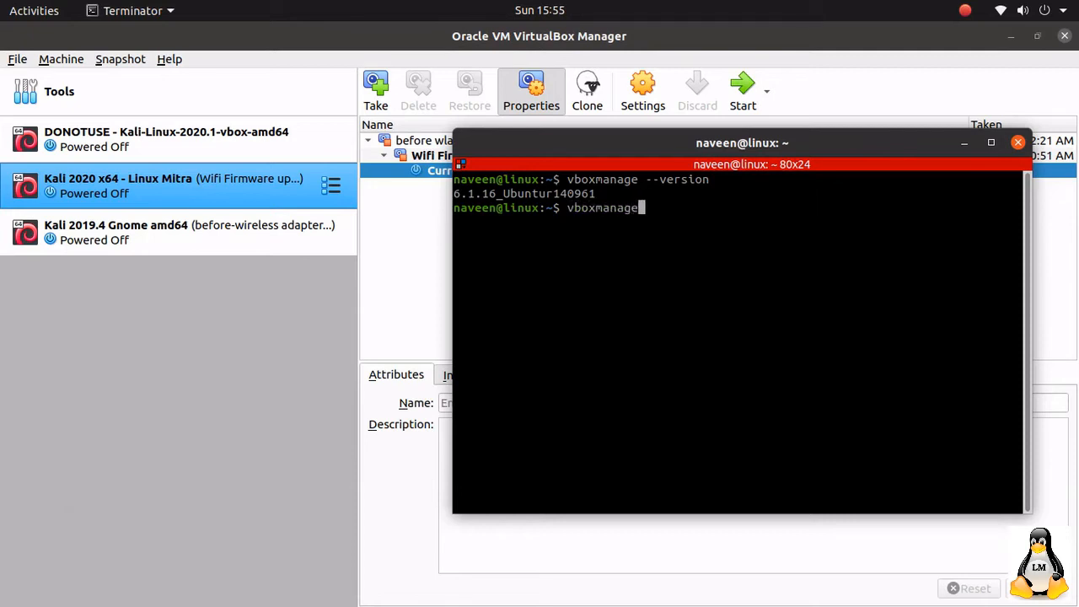
pyautogui.write('list e')
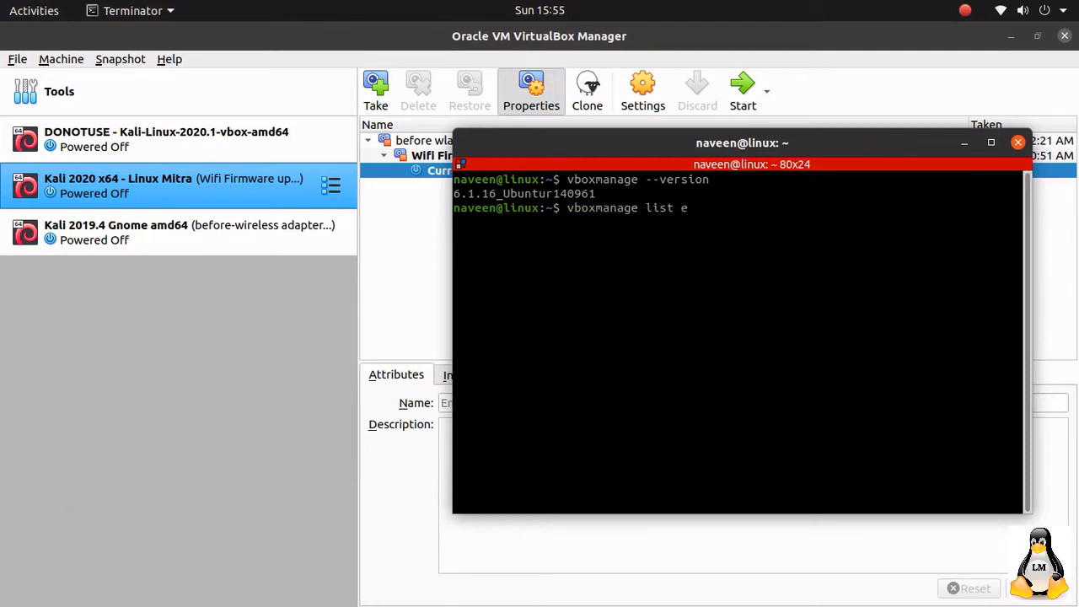
pyautogui.write('xtpacks')
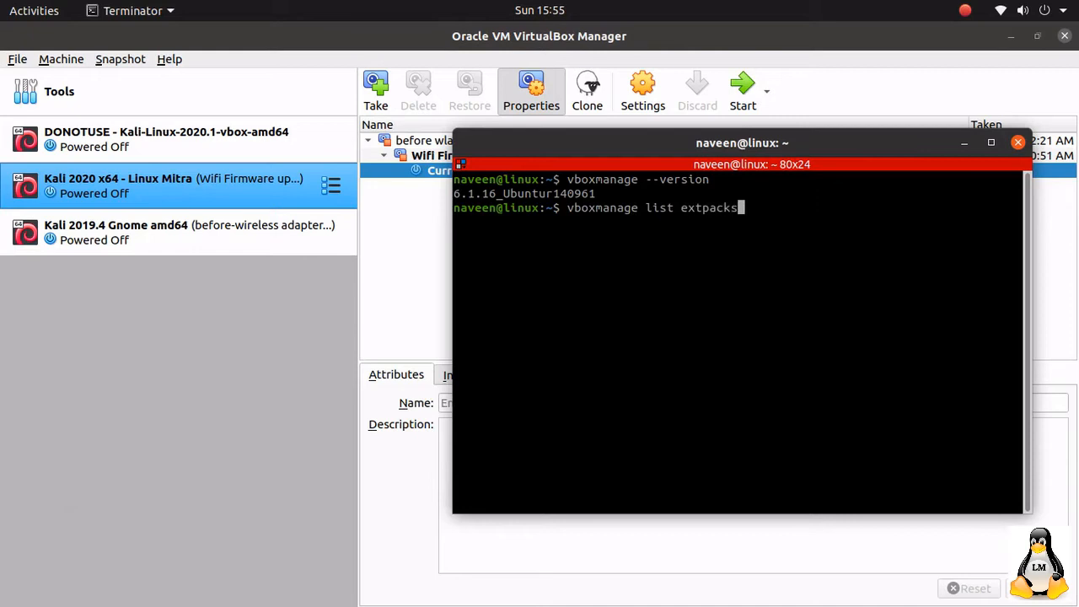
pyautogui.press('Return')
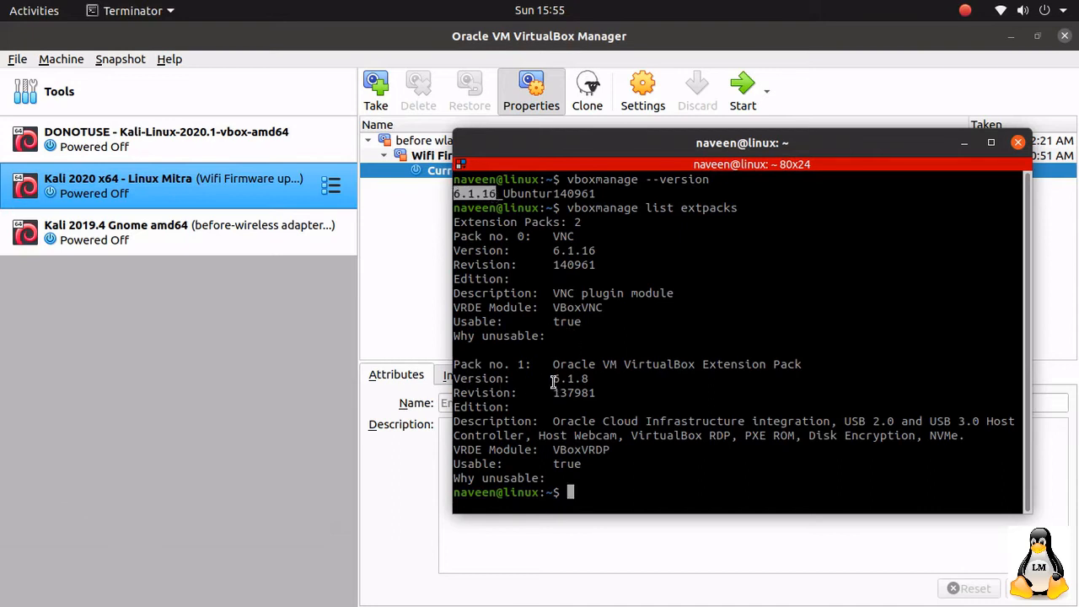
# Download the 6.1.18 Oracle VM VirtualBox Extension Pack from the virtualbox.org Downloads page.
pyautogui.doubleClick(570, 378)
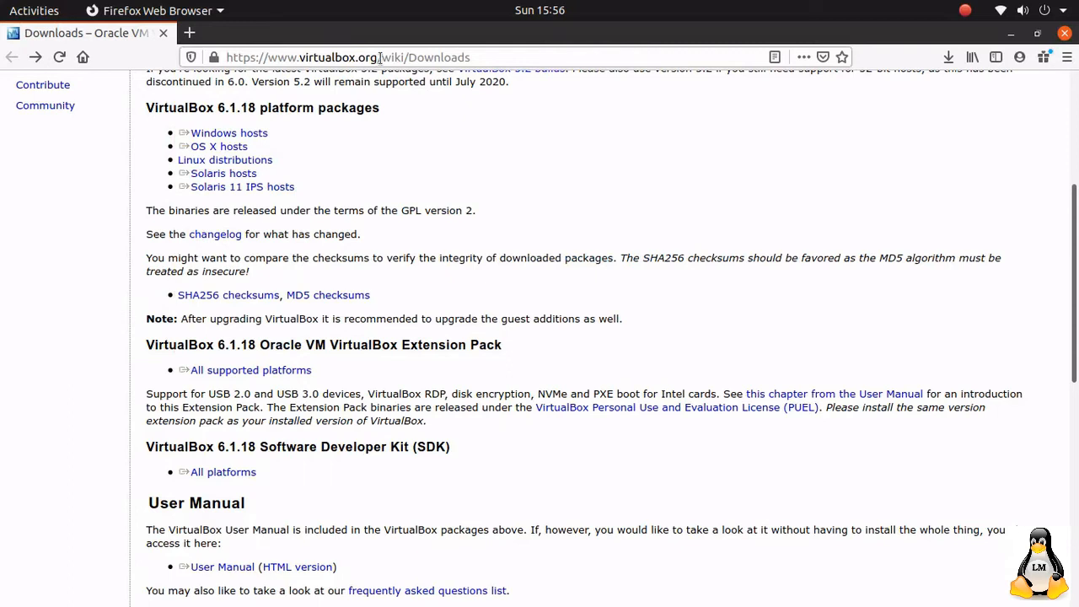
pyautogui.moveTo(435, 58)
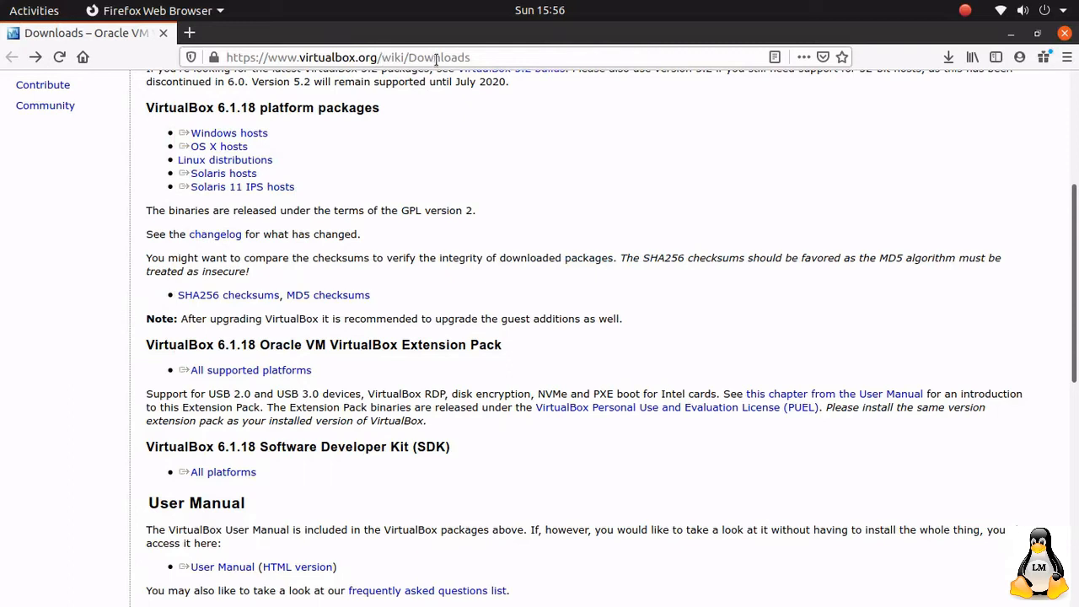
pyautogui.doubleClick(179, 343)
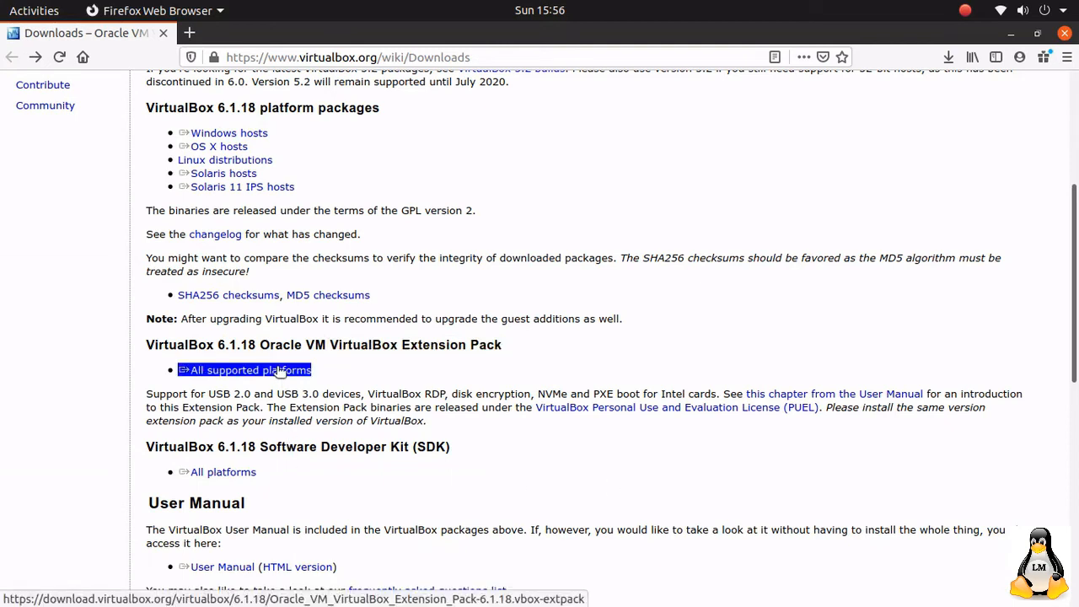
pyautogui.click(249, 370)
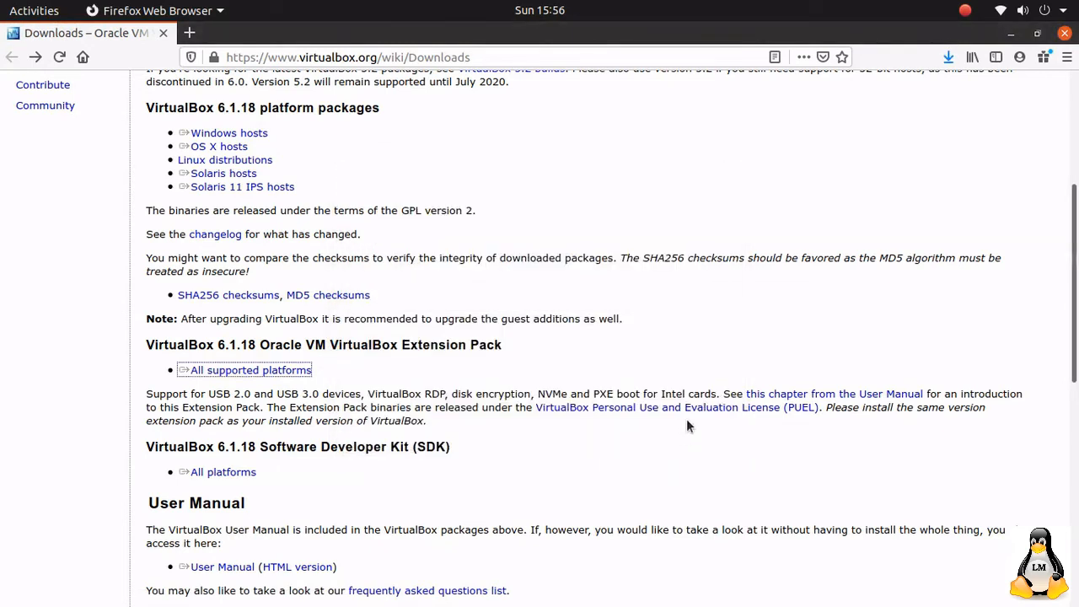
pyautogui.moveTo(922, 135)
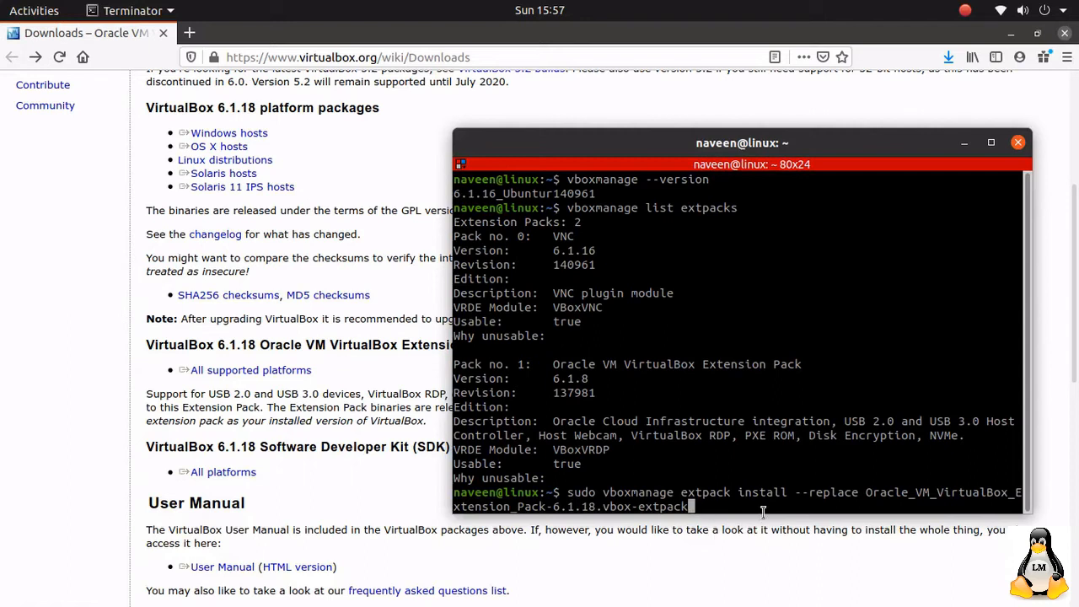
# Install the 6.1.18 Extension Pack with 'sudo vboxmanage extpack install --replace', accepting the license.
pyautogui.press('Return')
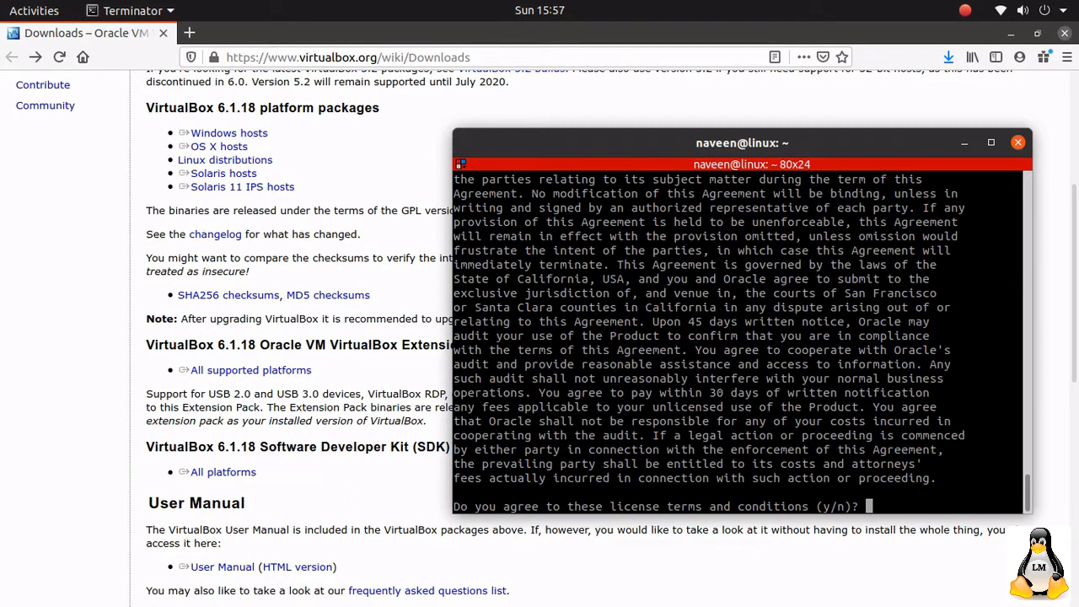
pyautogui.write('y')
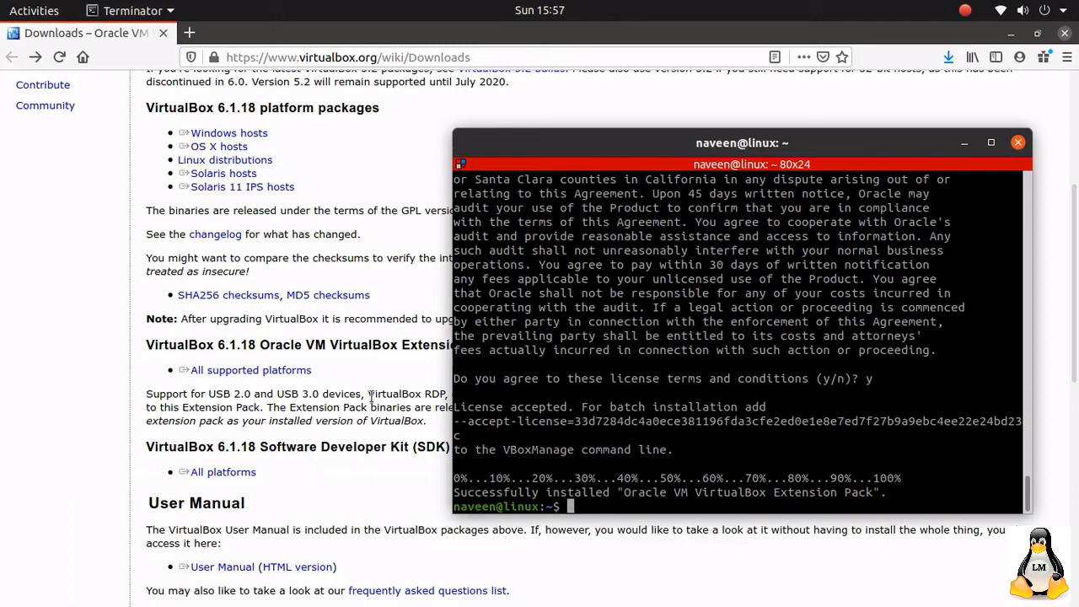
pyautogui.moveTo(29, 373)
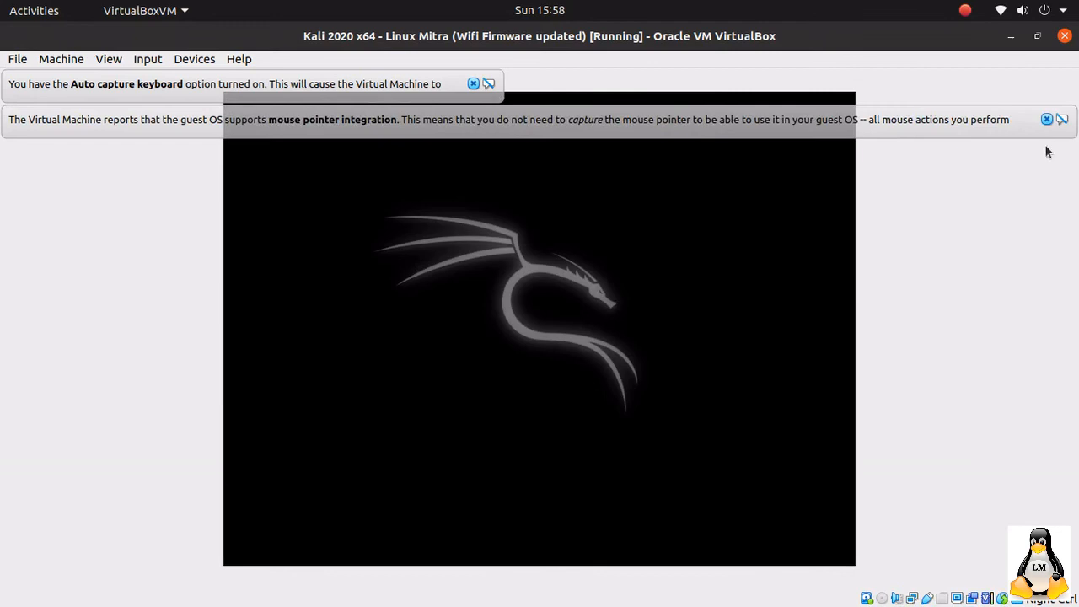
# Dismiss the mouse pointer integration notice on the running Kali VM and bring up vokoscreen.
pyautogui.click(1047, 118)
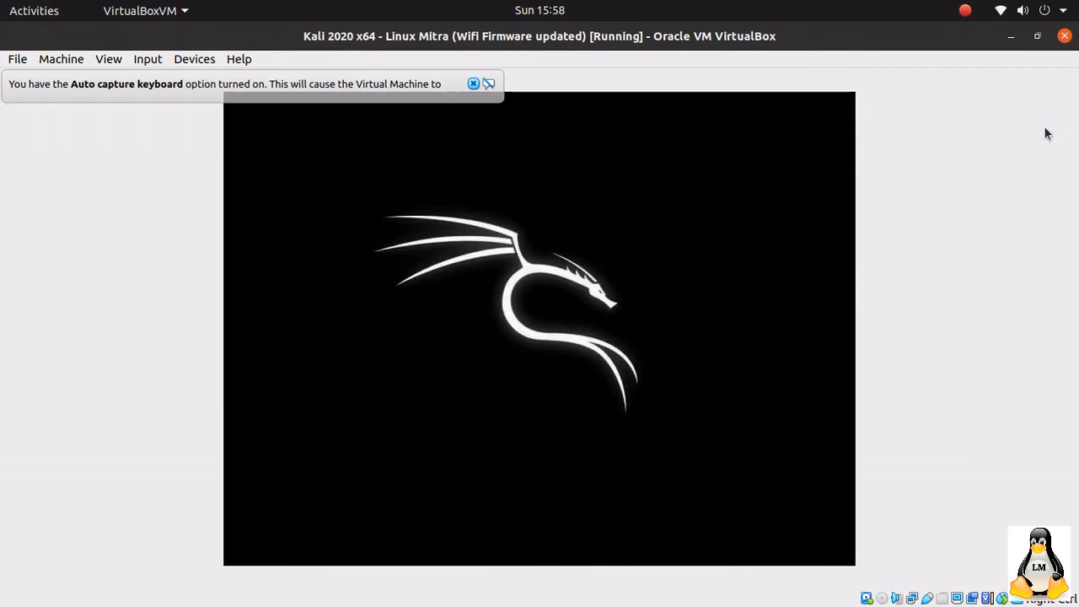
pyautogui.moveTo(1013, 253)
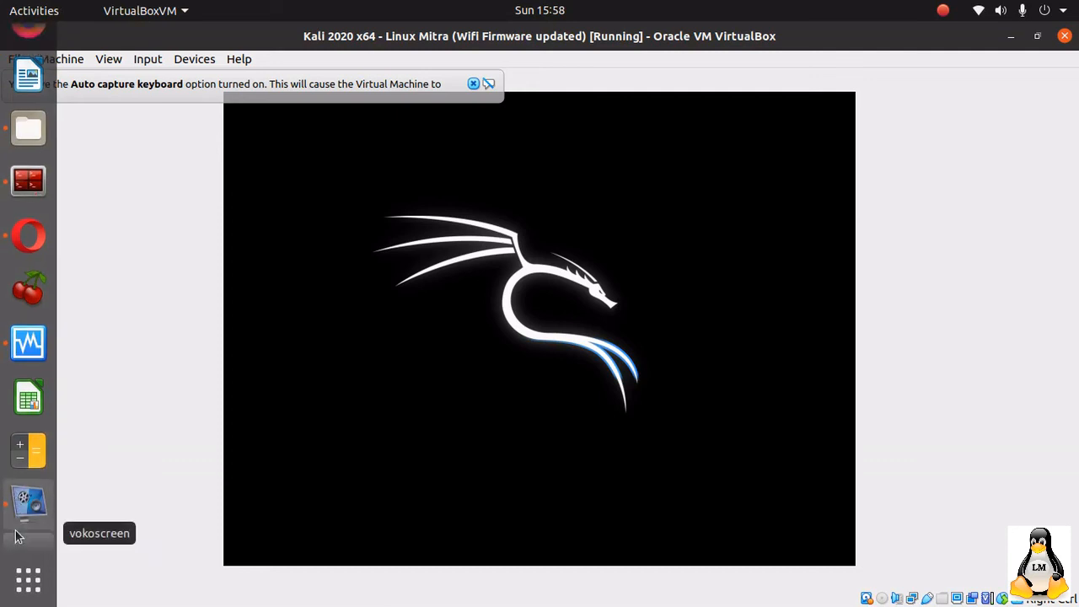
pyautogui.click(27, 504)
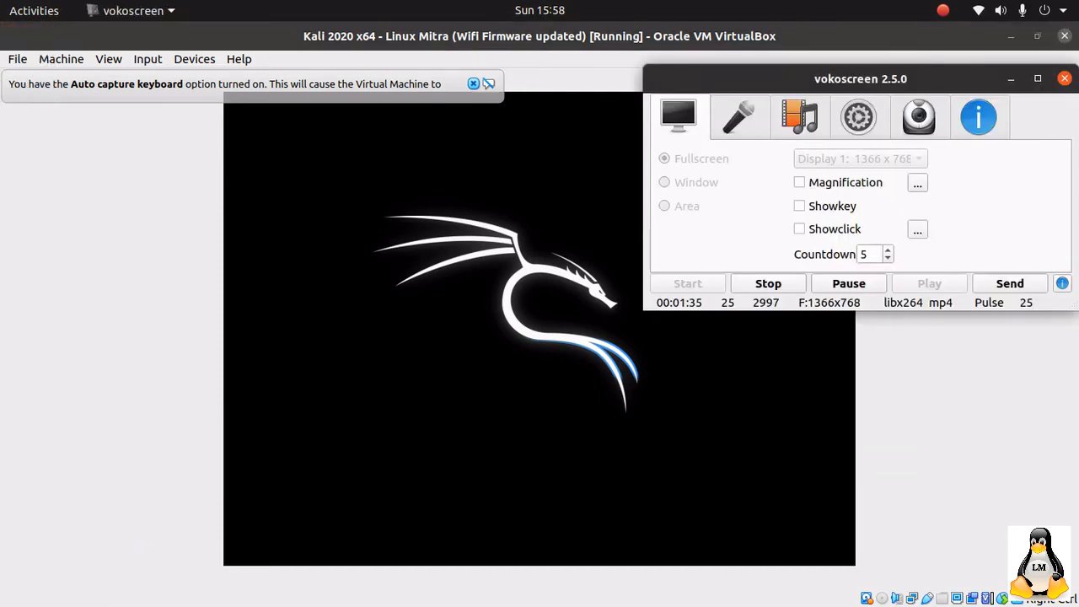